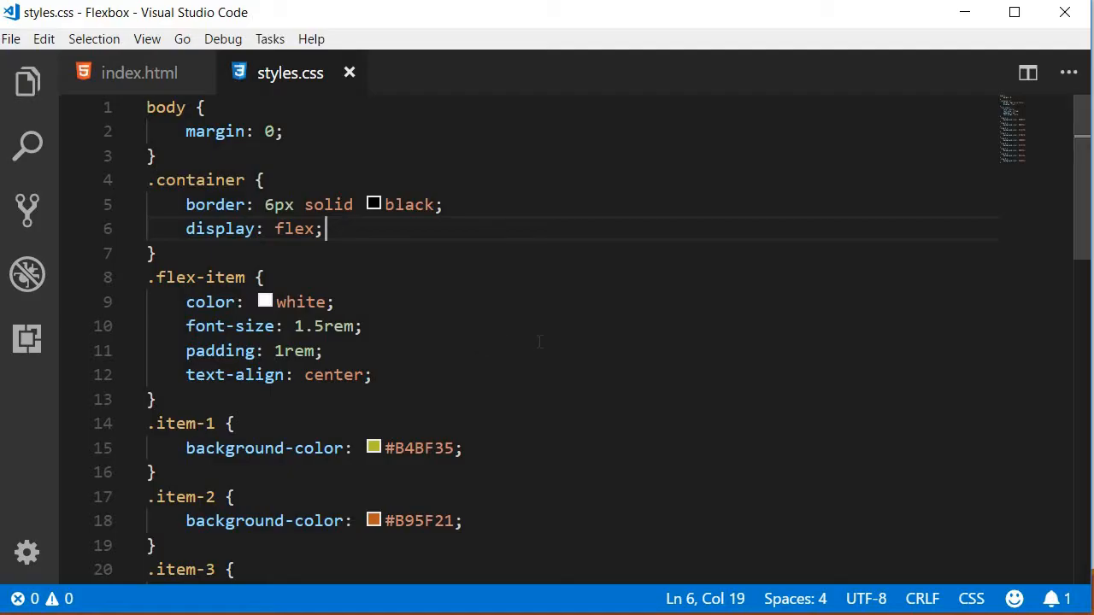
Add 'order: 1;' on a new line in the .item-3 rule of styles.css
scroll("down", 3)
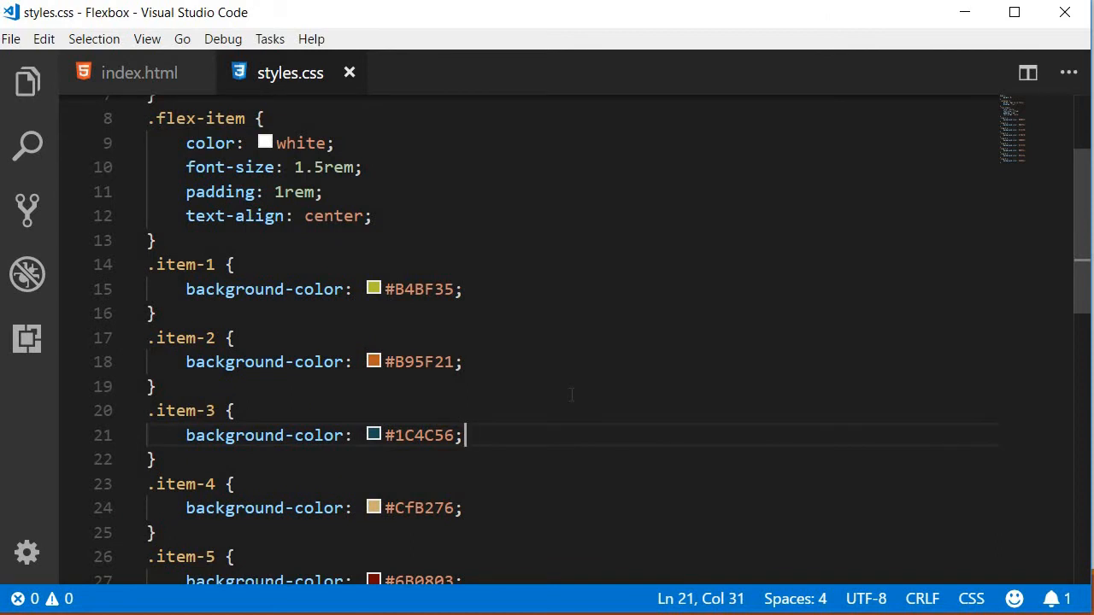
key("Enter")
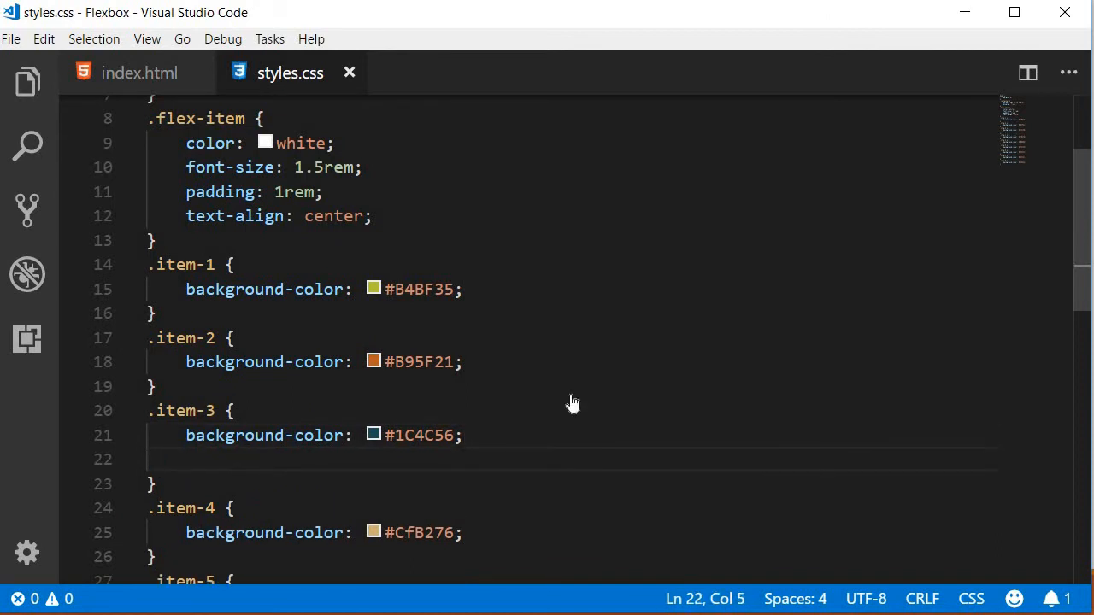
type("order: 1;")
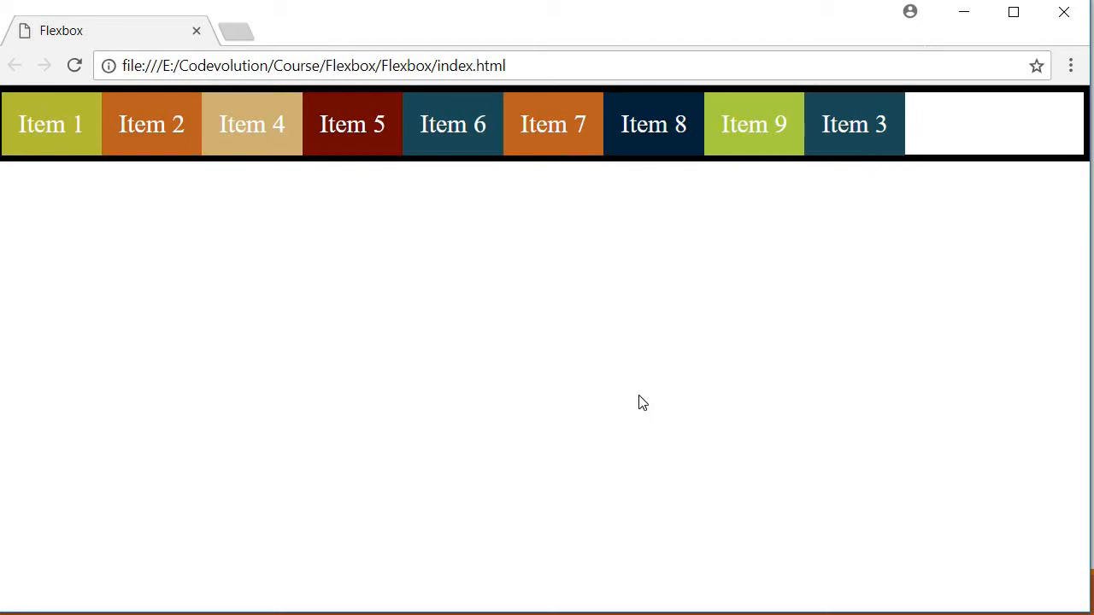
Switch from Chrome back to the stylesheet editor
key("alt+tab")
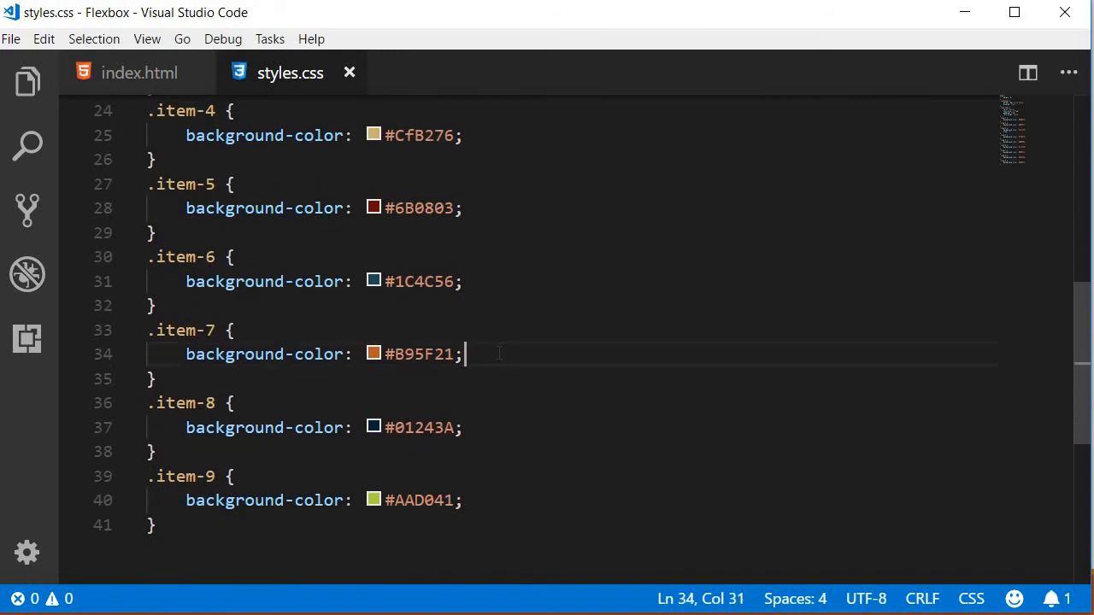
Add 'order: 2;' to the .item-7 rule and reload the page in Chrome
type("order: 2")
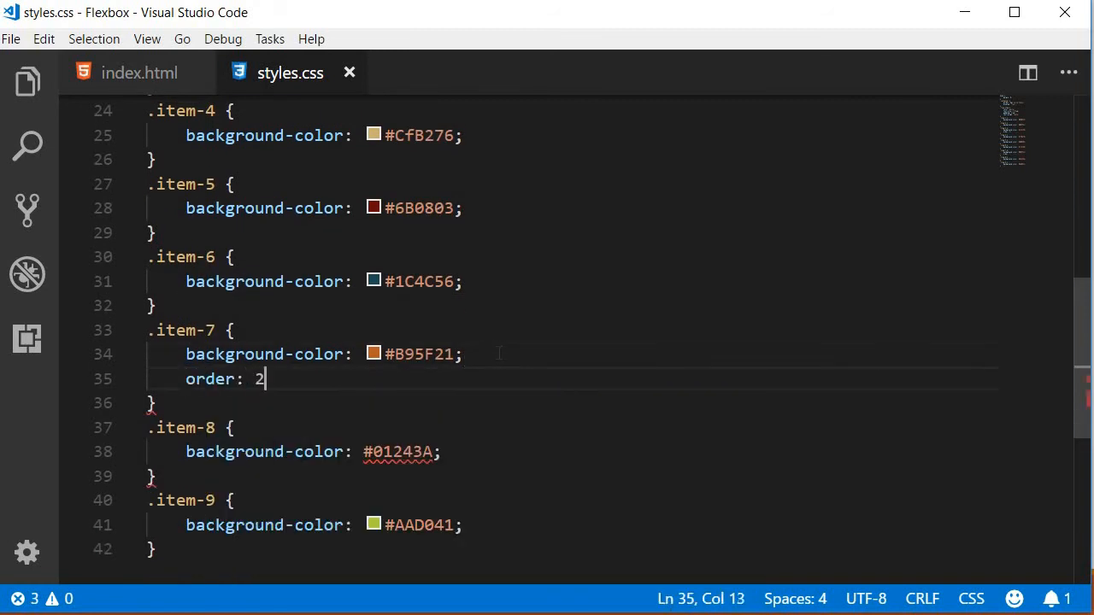
type(";")
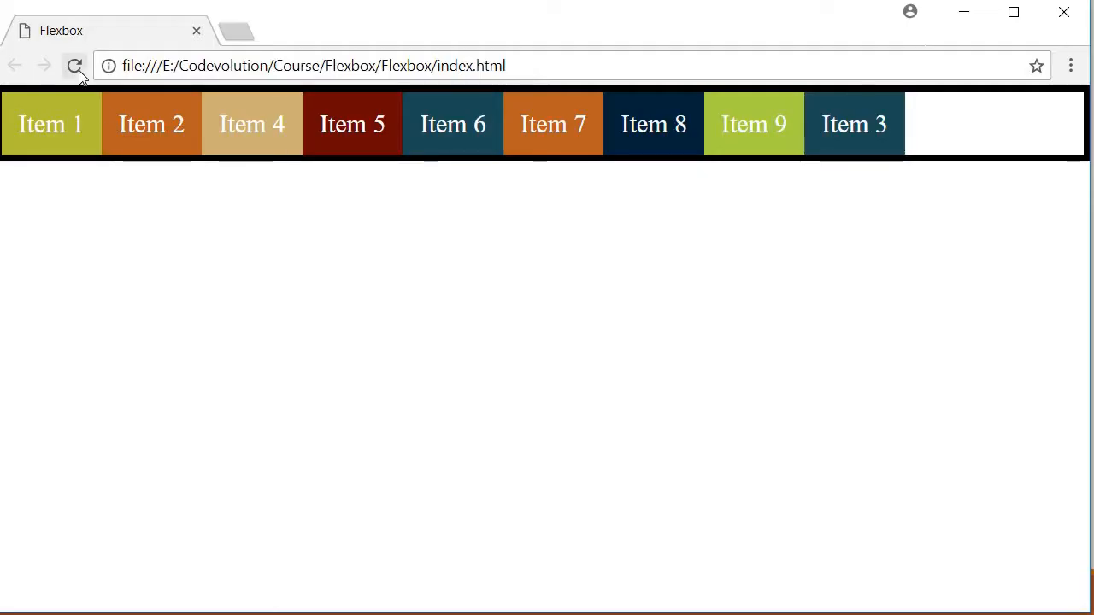
left_click(74, 66)
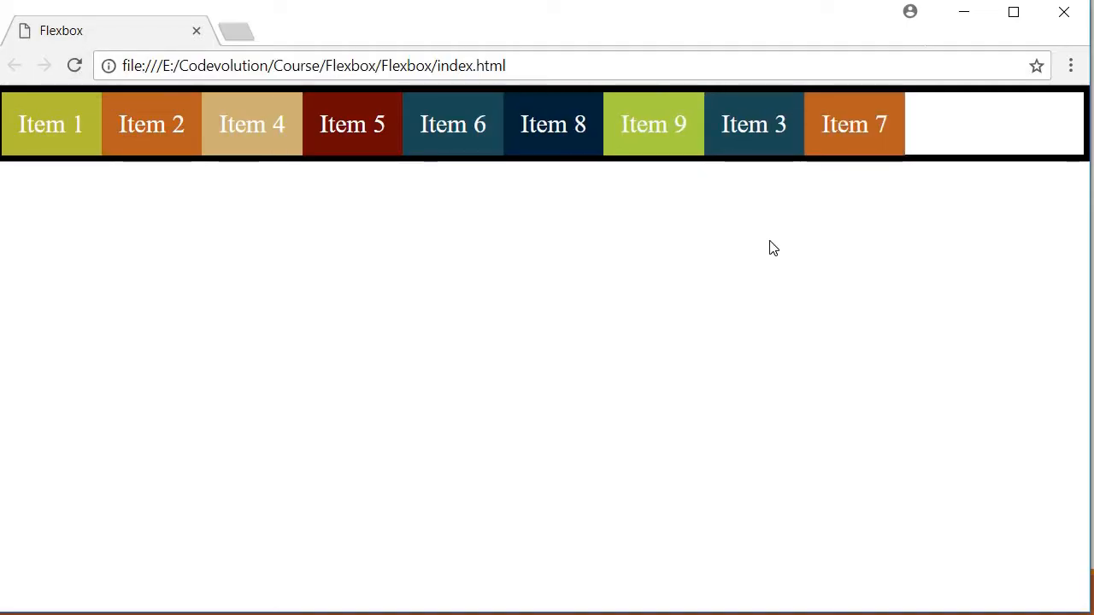
mouse_move(69, 182)
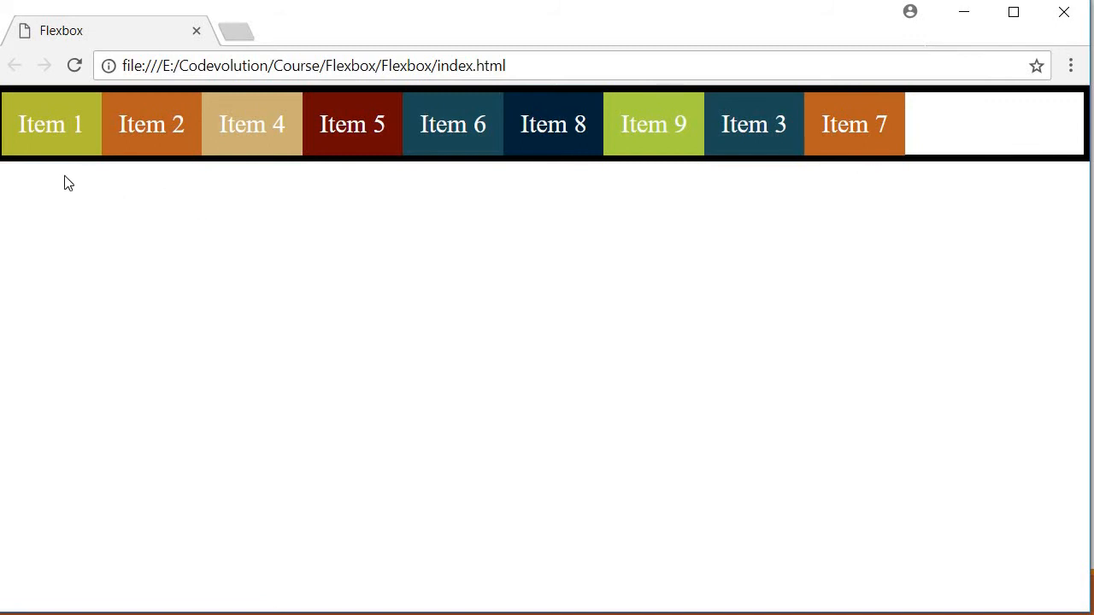
mouse_move(572, 182)
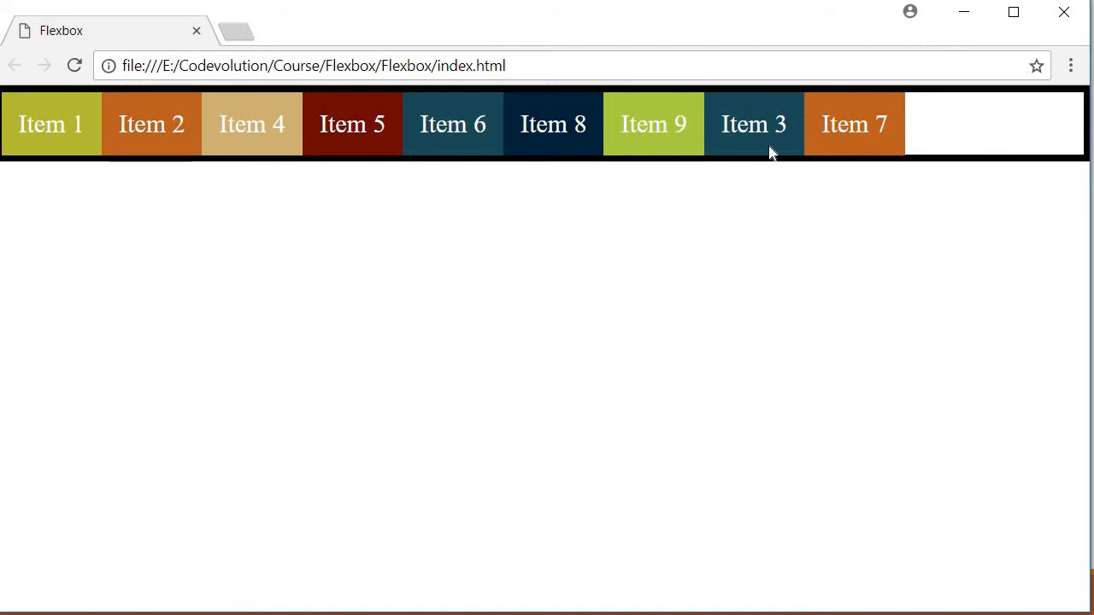
mouse_move(828, 280)
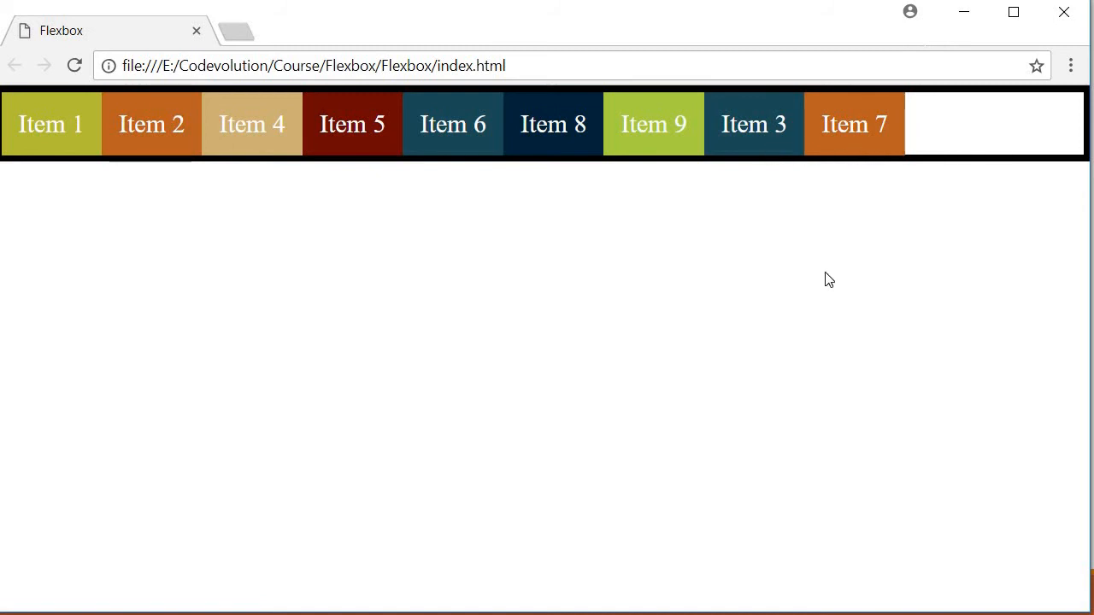
mouse_move(815, 311)
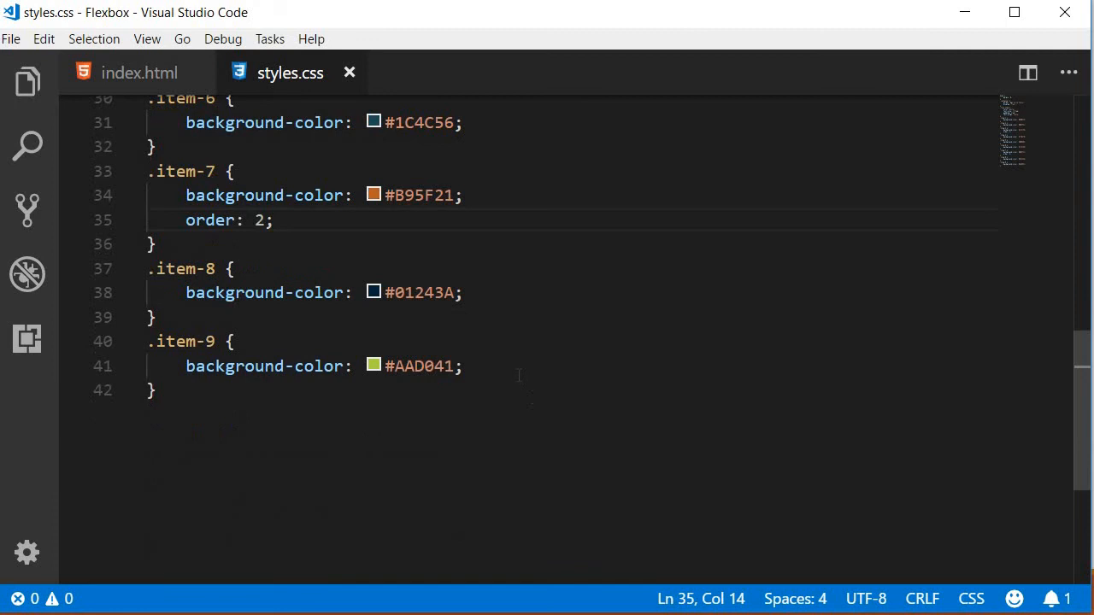
Add 'order: 1;' to the .item-9 rule in styles.css
type("order: 1;")
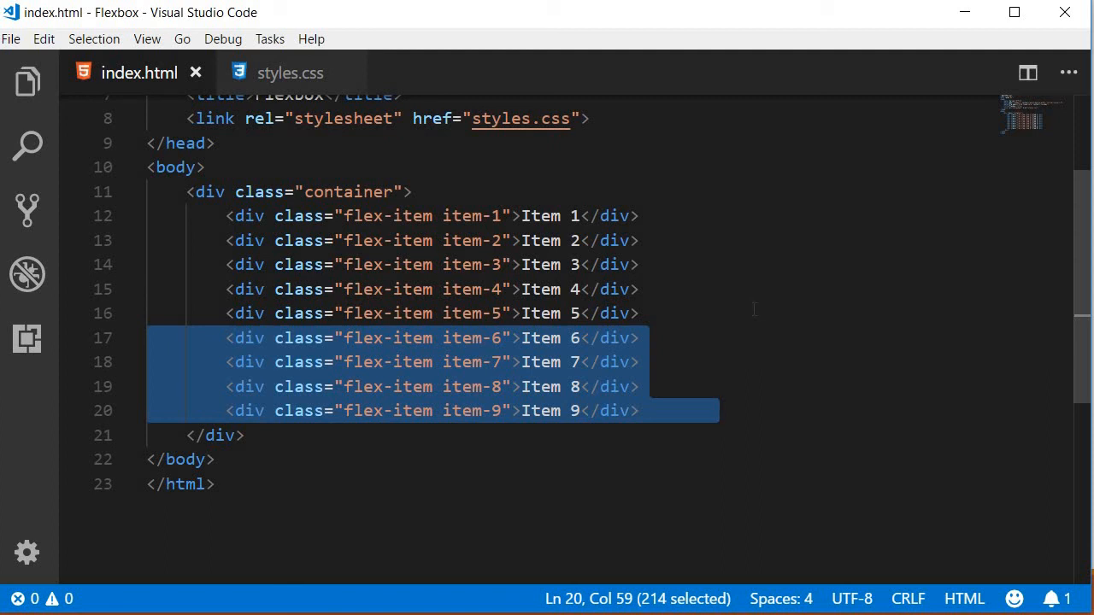
left_click(584, 313)
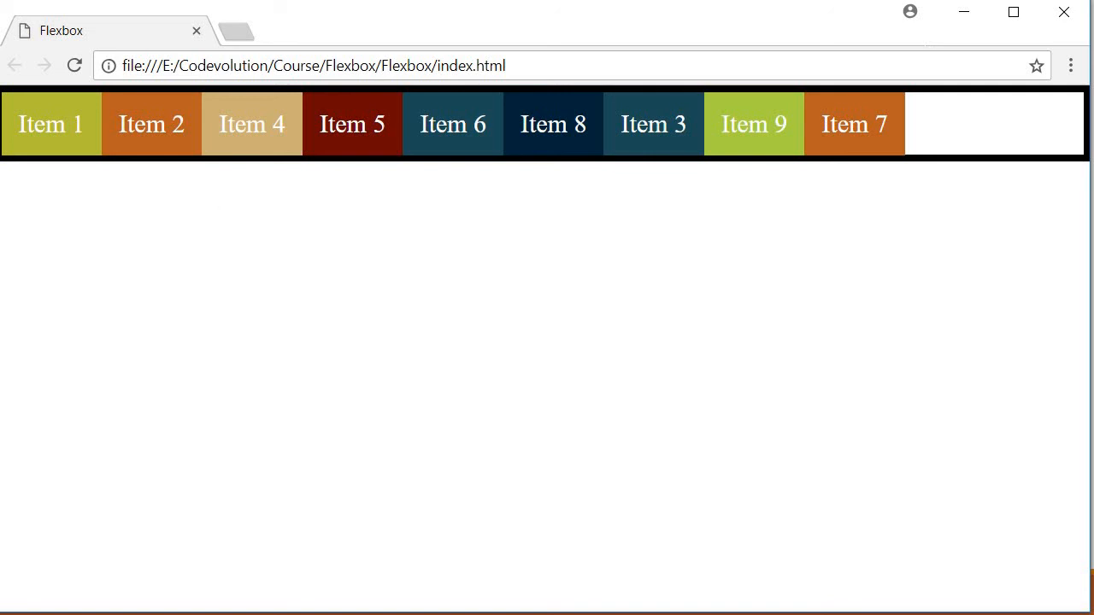
mouse_move(928, 239)
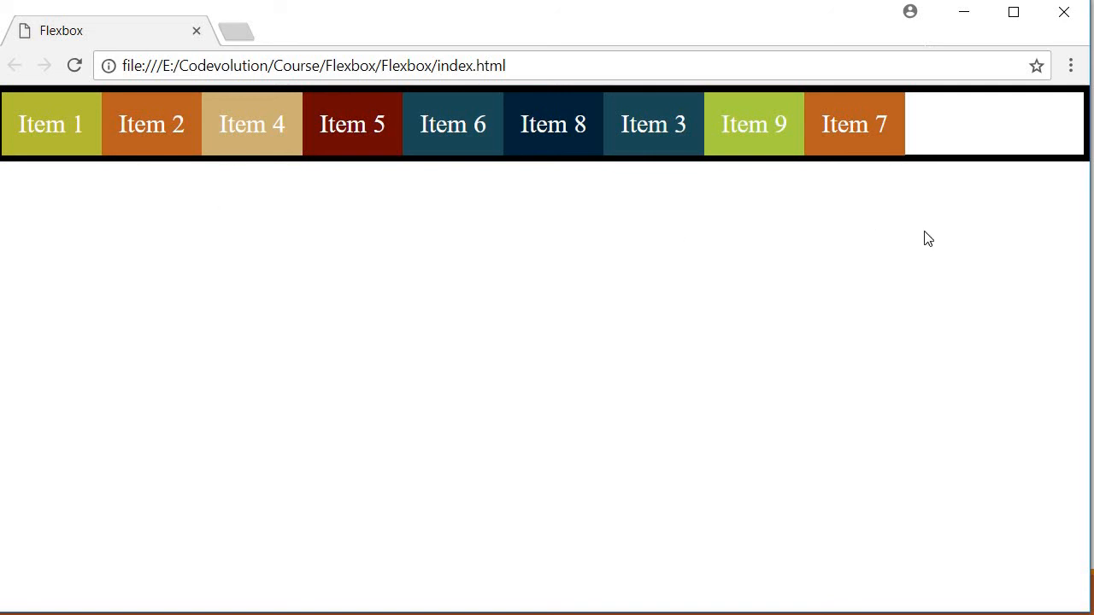